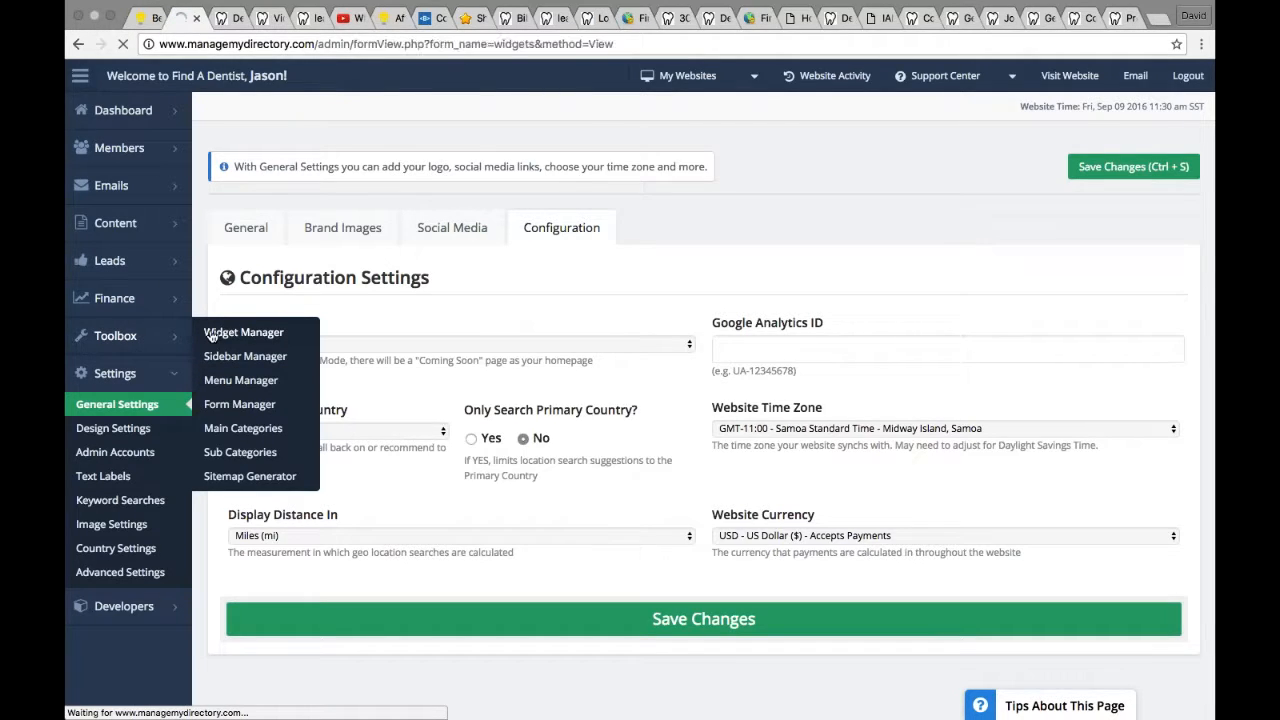
Open the 'pop up' widget for editing from Widget Manager, glancing at the affiliates tab in between.
click(244, 332)
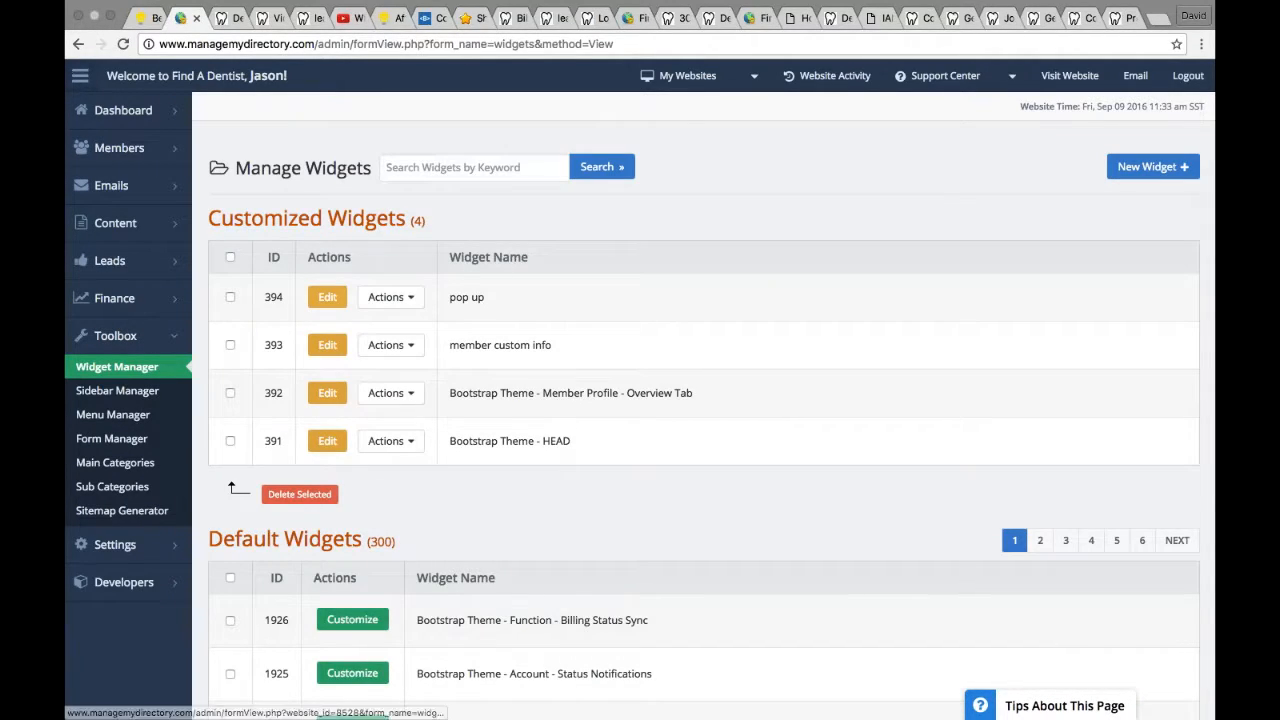
click(326, 296)
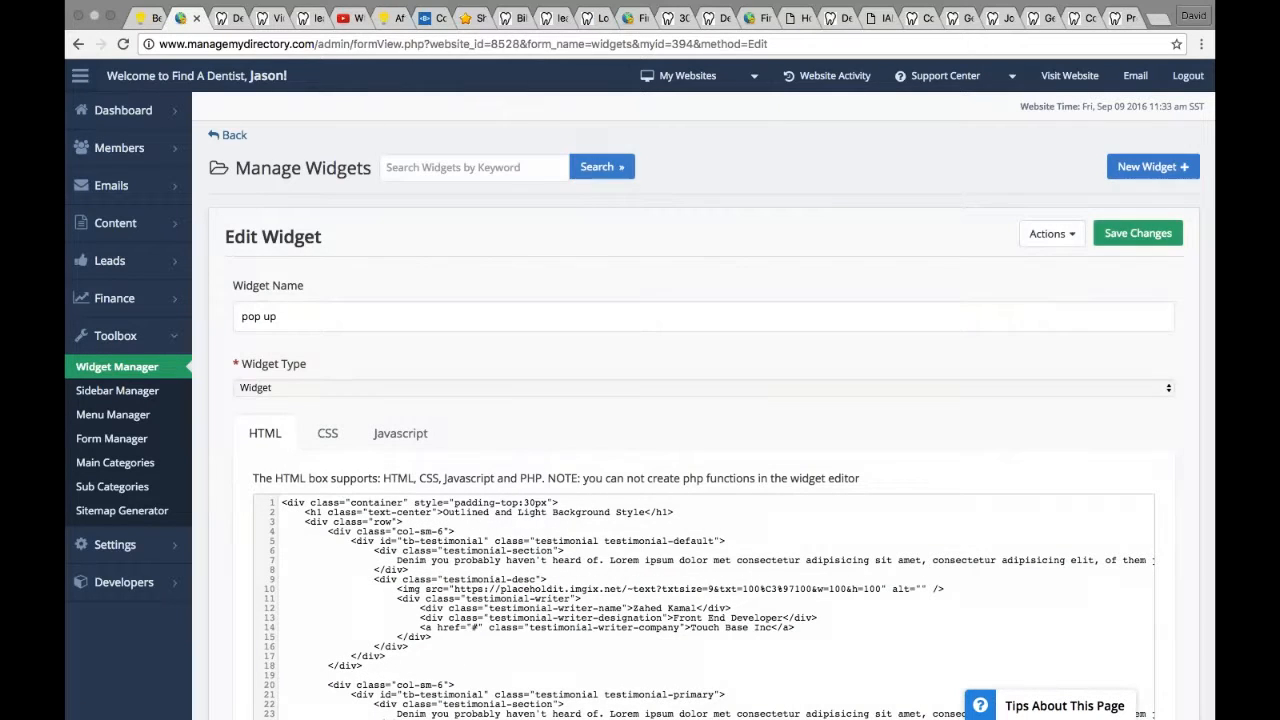
click(384, 18)
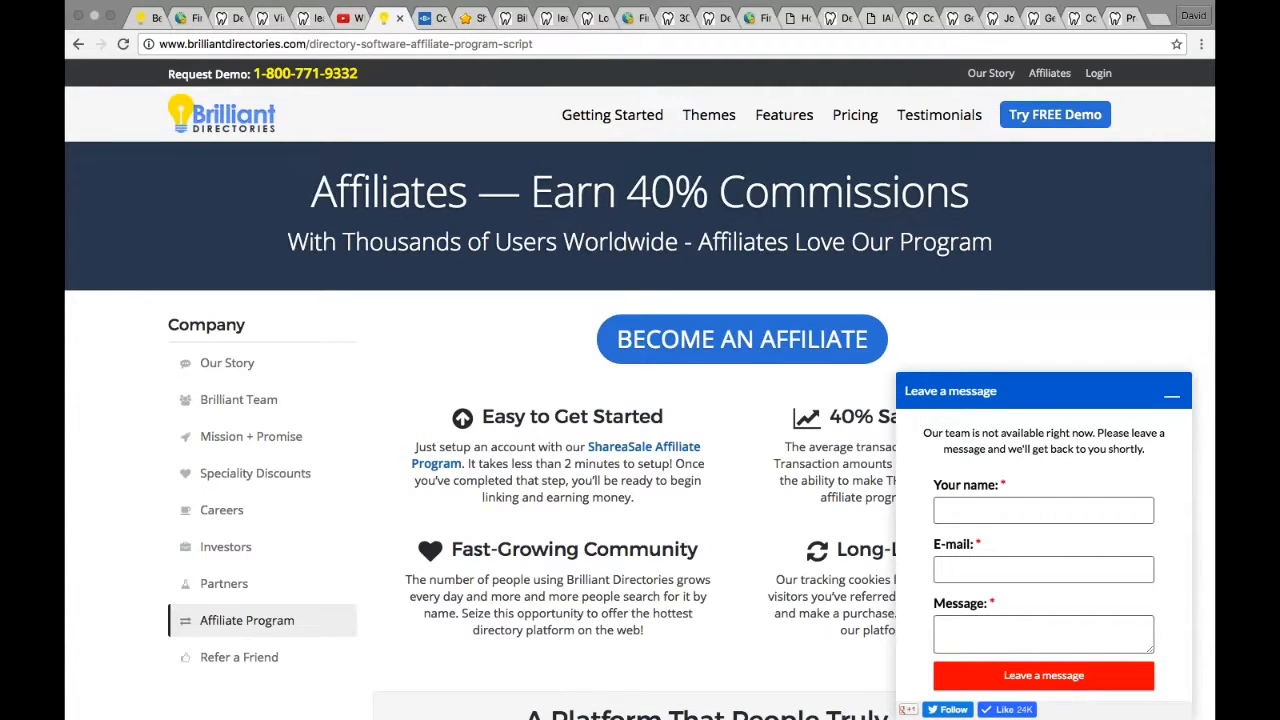
click(180, 18)
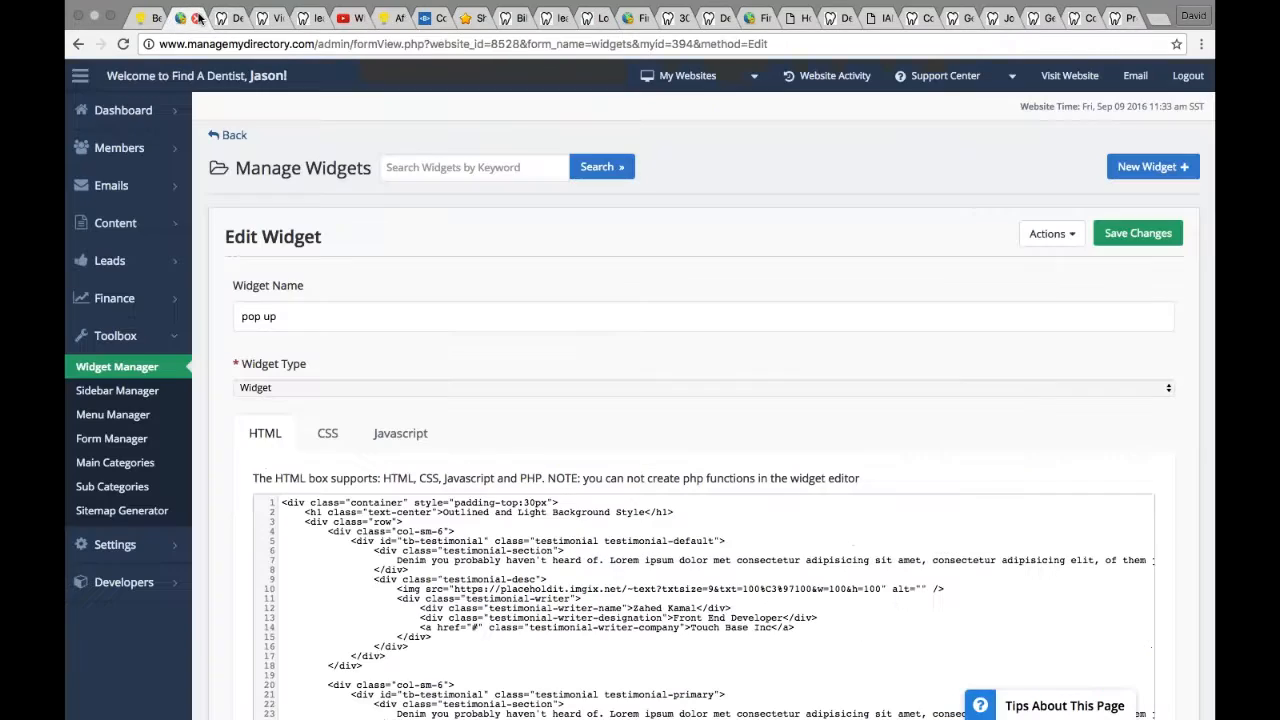
Highlight a word in the widget code, then open the Buy More Services page from Content > Edit Web Pages.
double_click(454, 540)
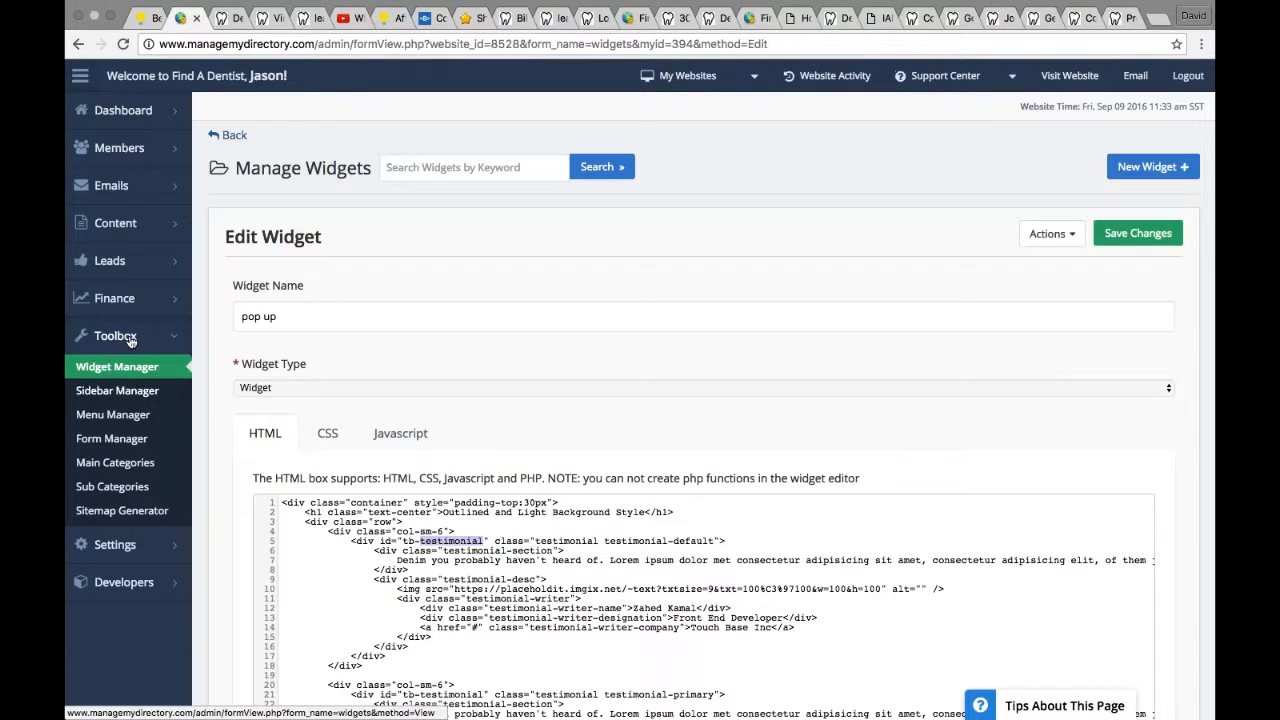
click(114, 222)
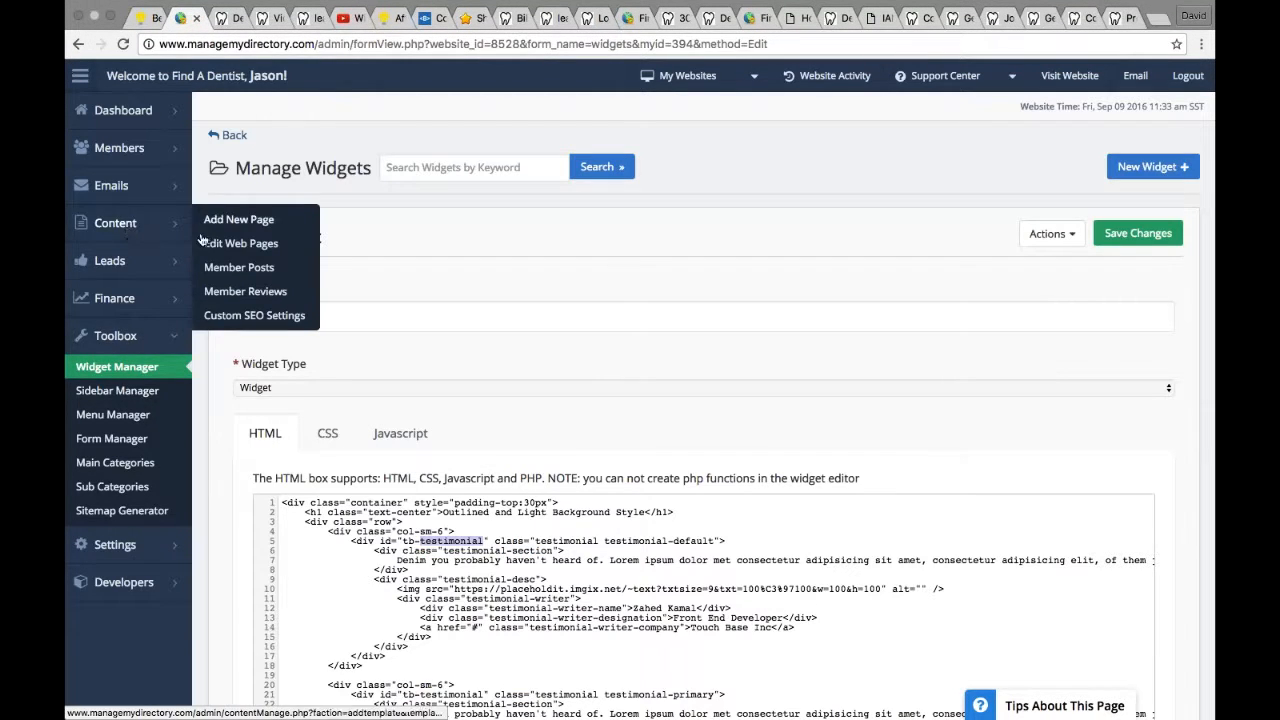
click(240, 244)
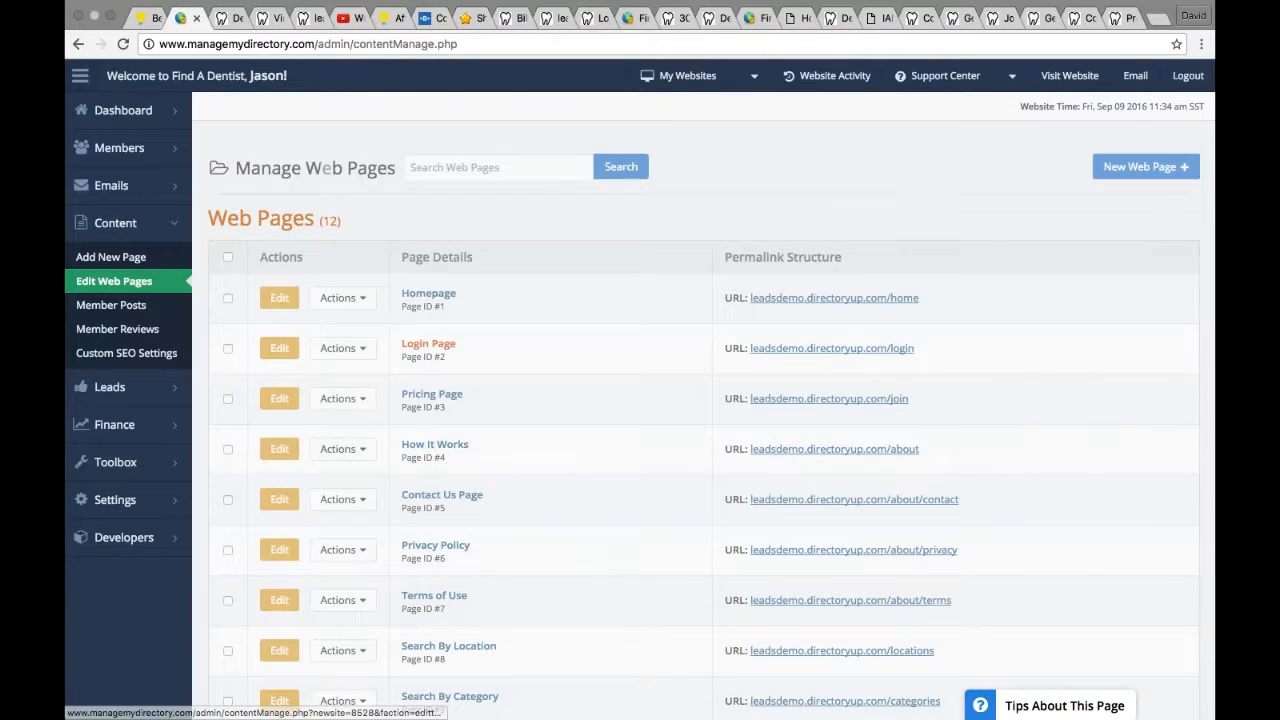
scroll(down, 3)
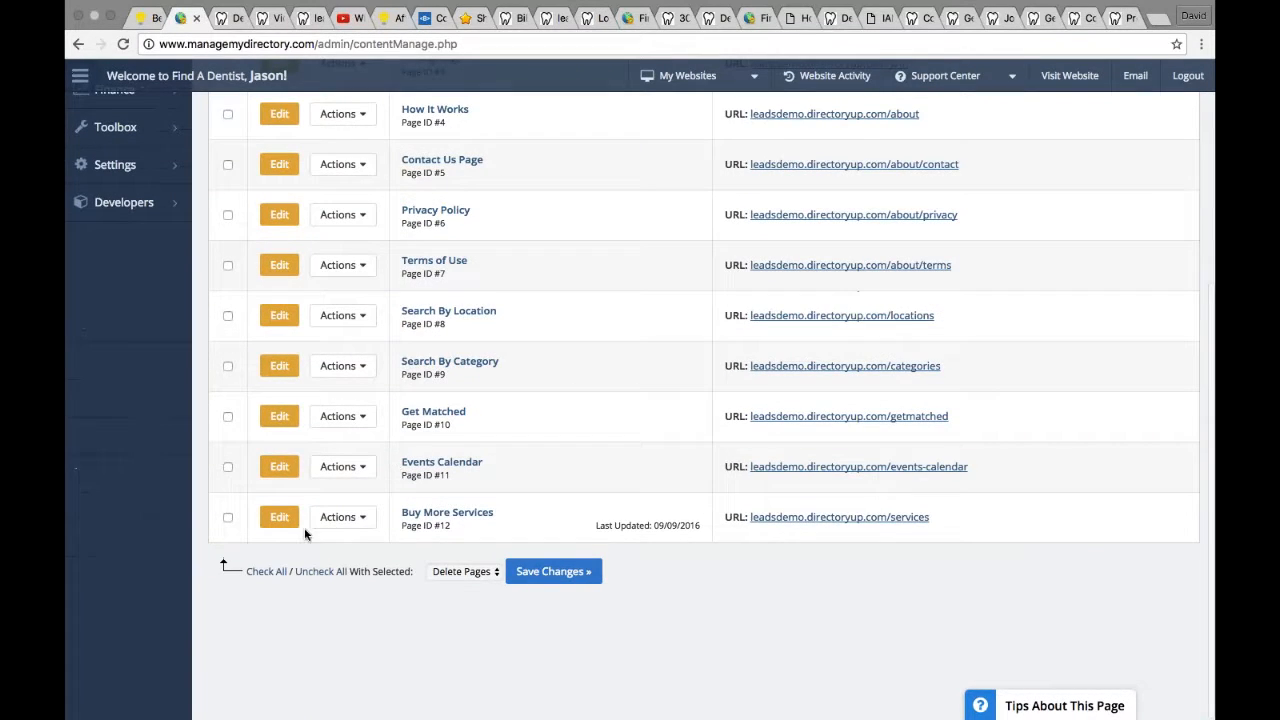
click(278, 516)
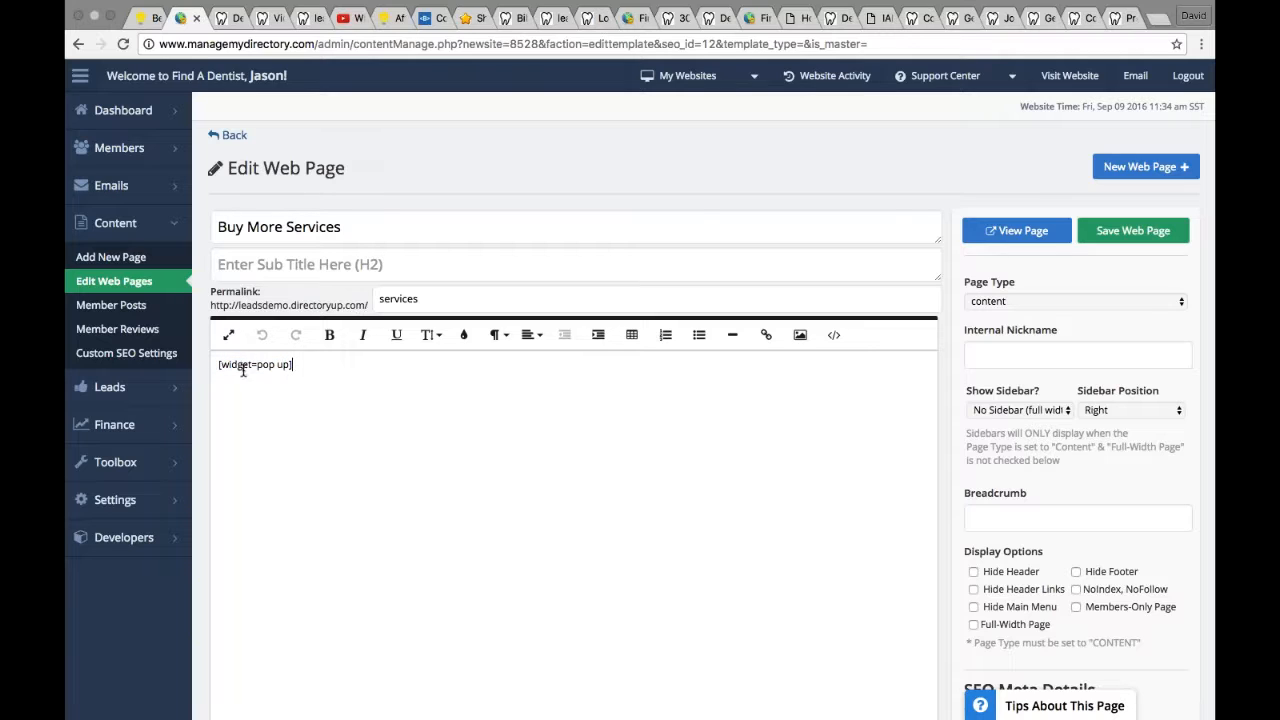
mouse_move(228, 334)
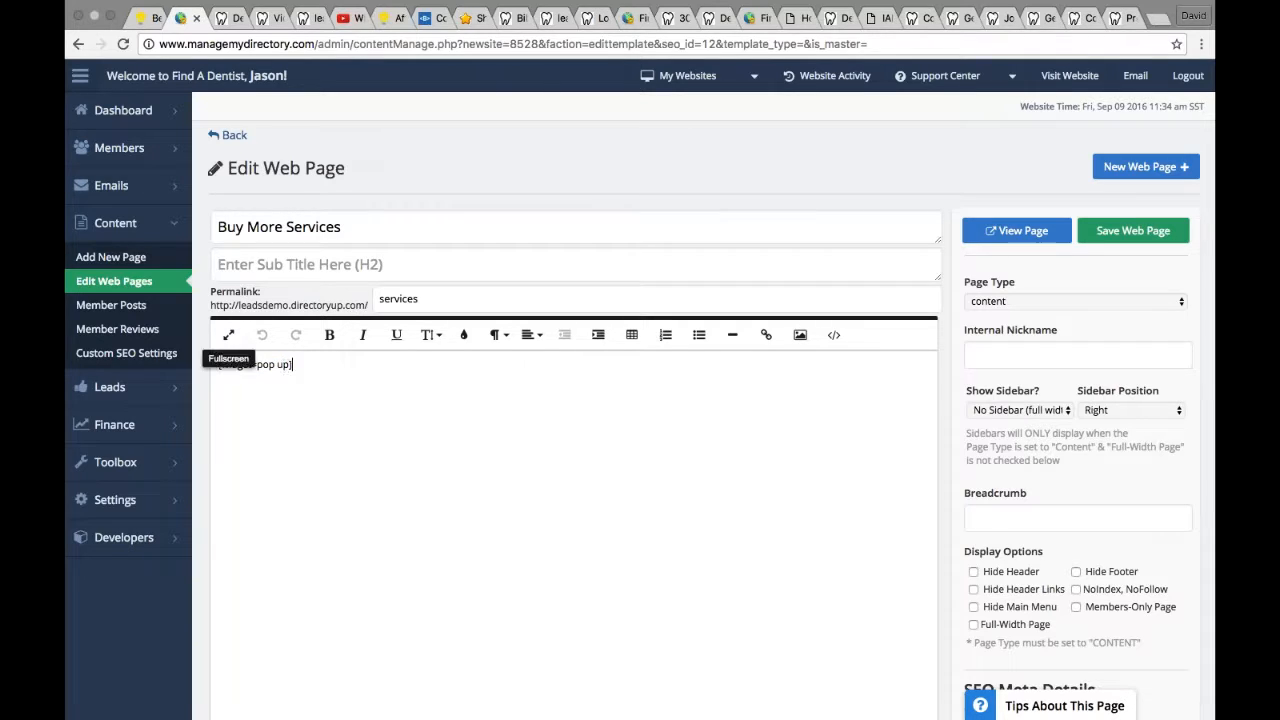
Highlight the [widget=pop up] short code in the Buy More Services page content.
double_click(236, 364)
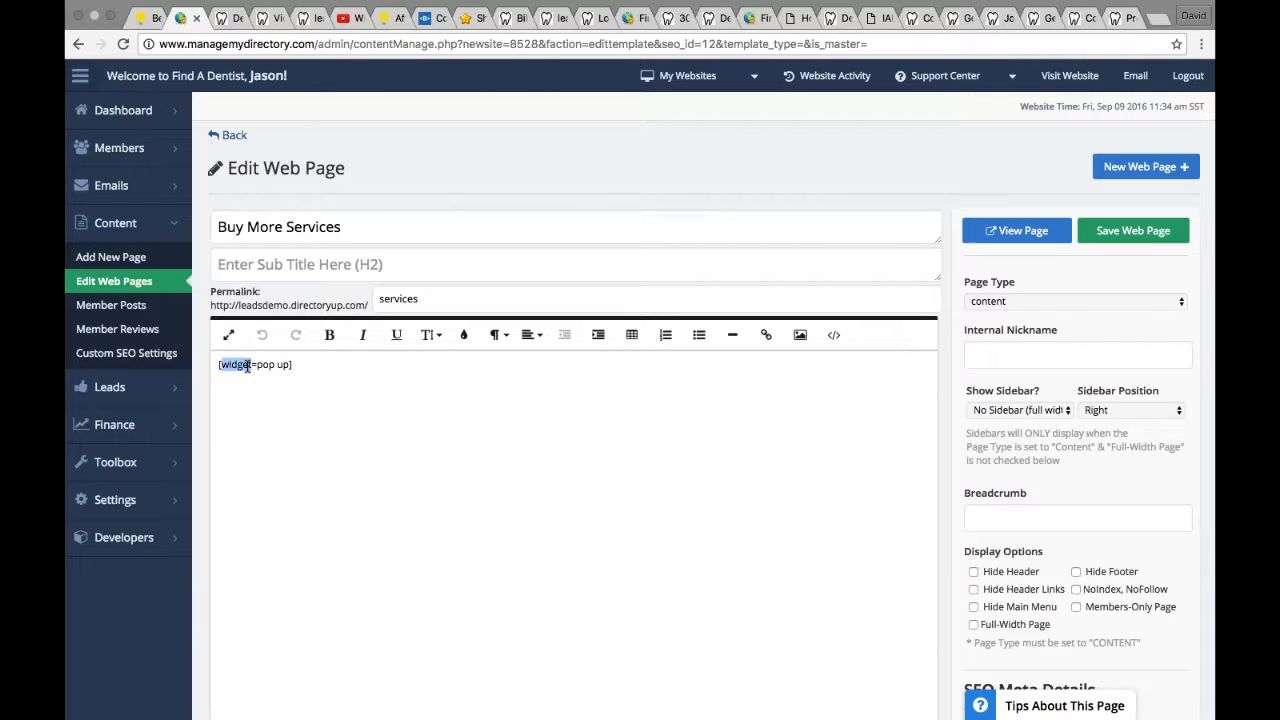